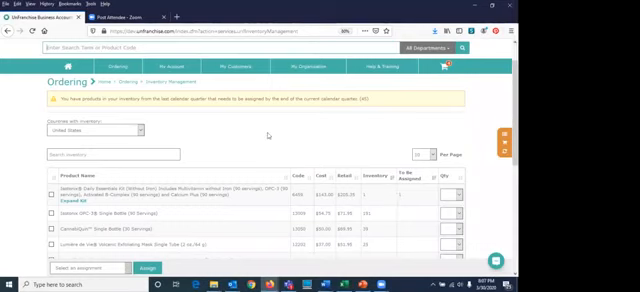
mouse_move(362, 156)
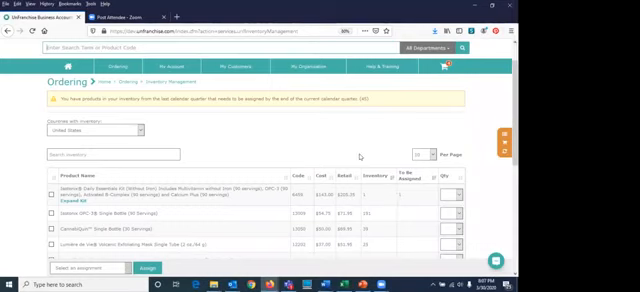
Step: Assign the Isotonix Daily Essentials Kit to Keep in Inventory and confirm it
scroll(down, 3)
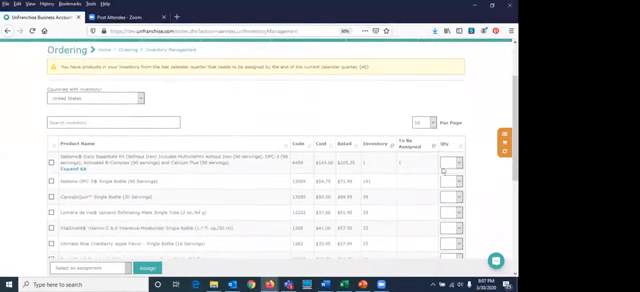
click(456, 178)
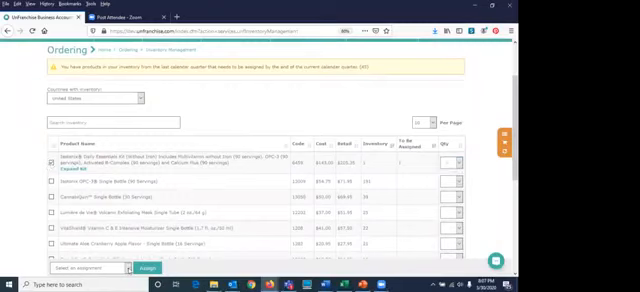
click(85, 270)
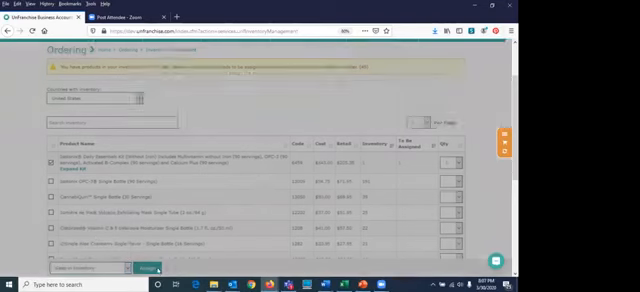
click(146, 274)
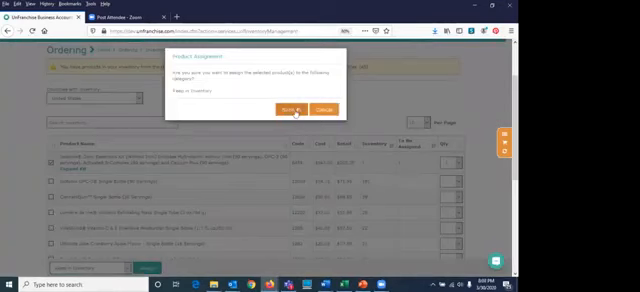
click(292, 108)
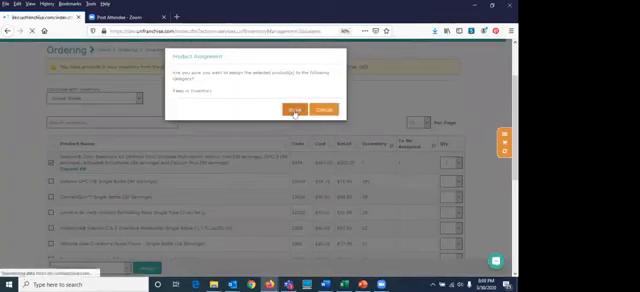
click(289, 108)
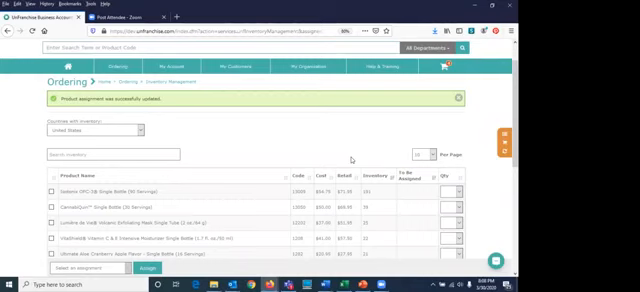
Step: Scroll the refreshed inventory list to verify the kit is no longer unassigned
scroll(down, 3)
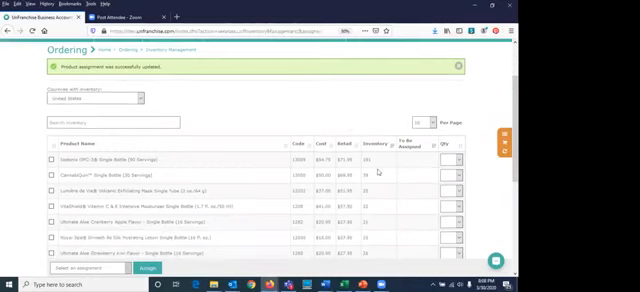